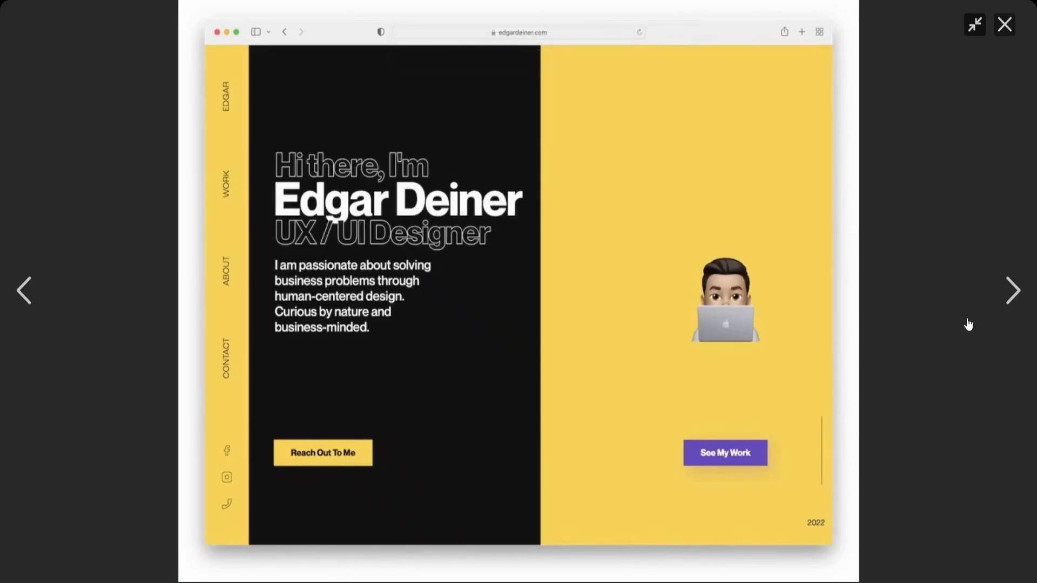
pyautogui.moveTo(1005, 291)
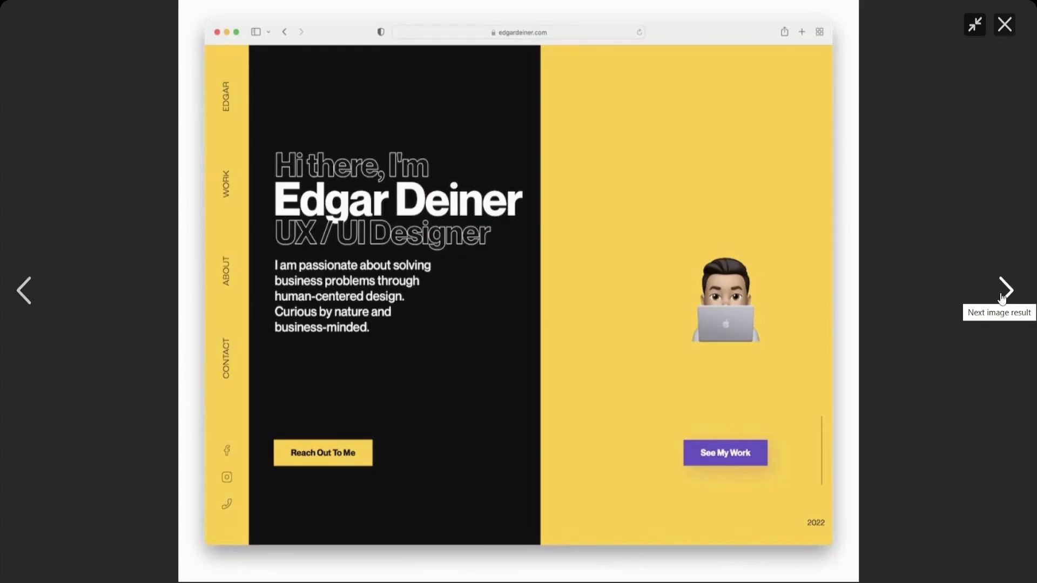
# Advance through three portfolio example images to reach the resume-style personal portfolio slide.
pyautogui.click(1005, 290)
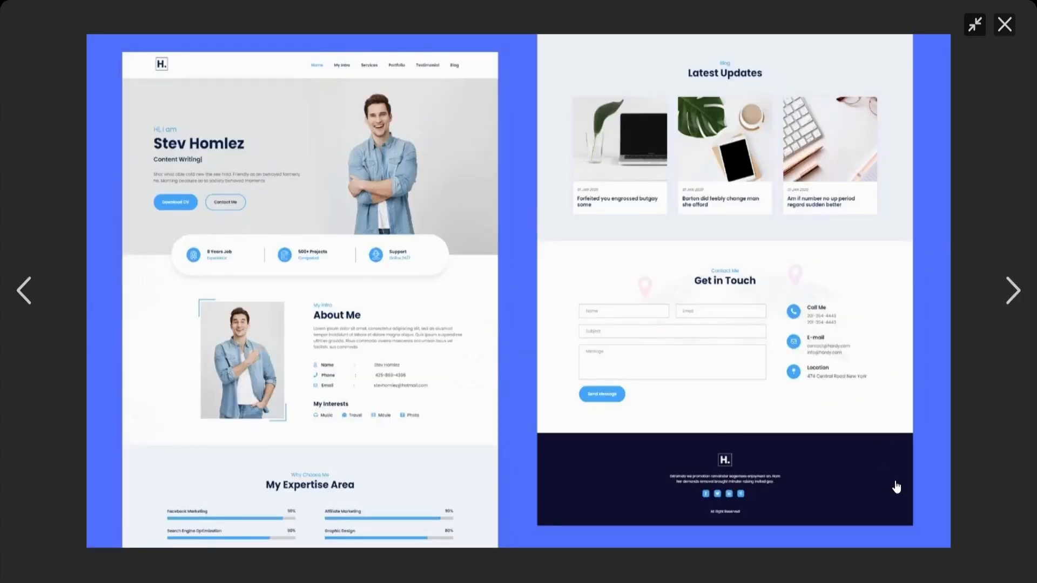
pyautogui.click(1006, 291)
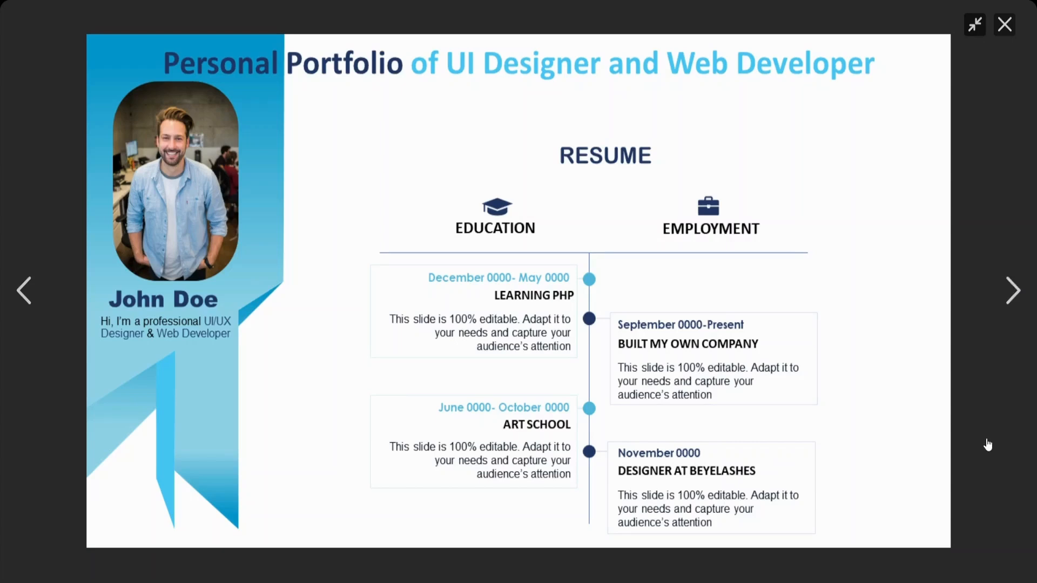
pyautogui.click(1013, 291)
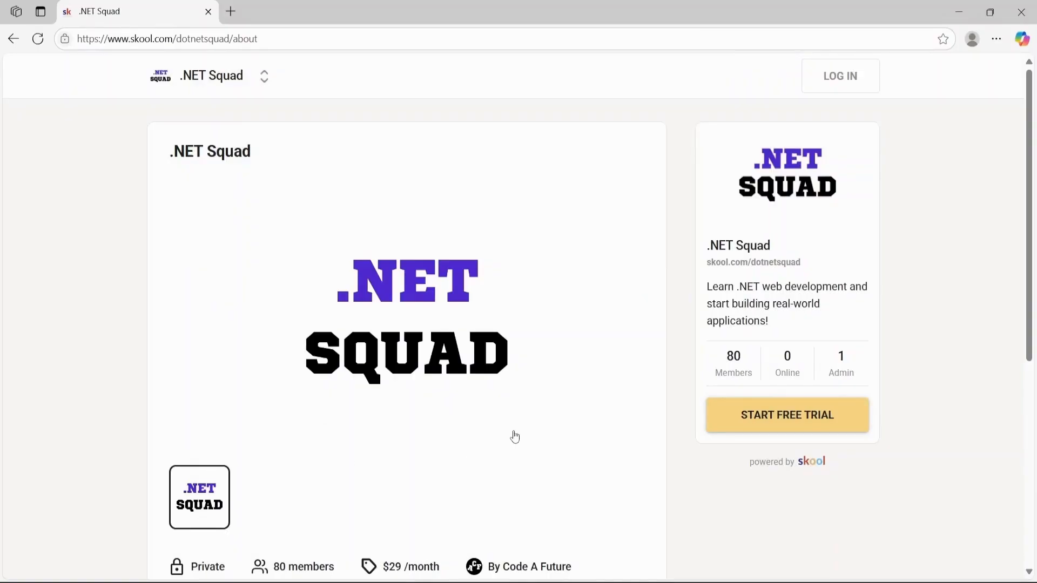
pyautogui.scroll(-3)
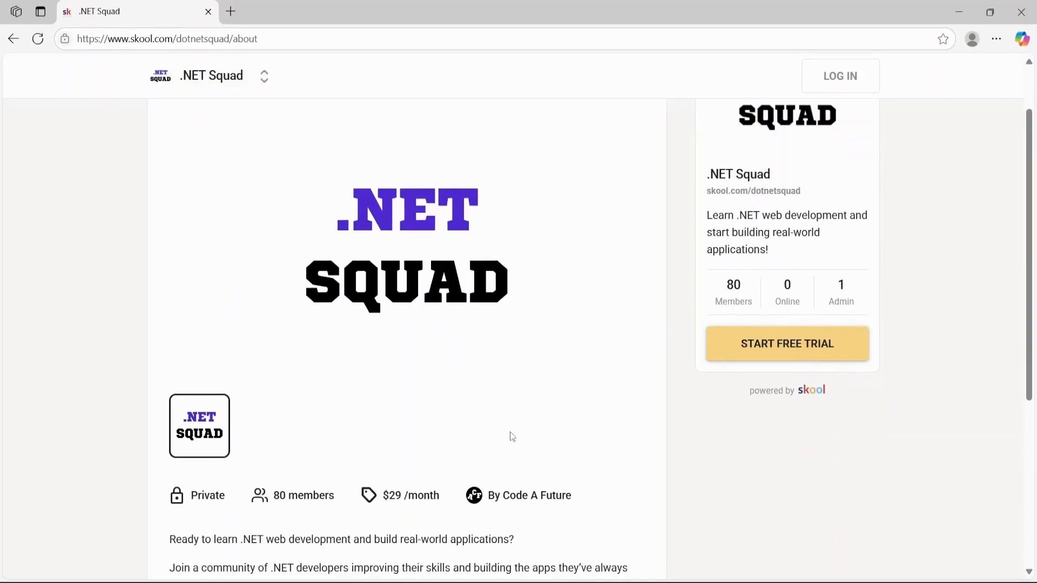
pyautogui.scroll(-3)
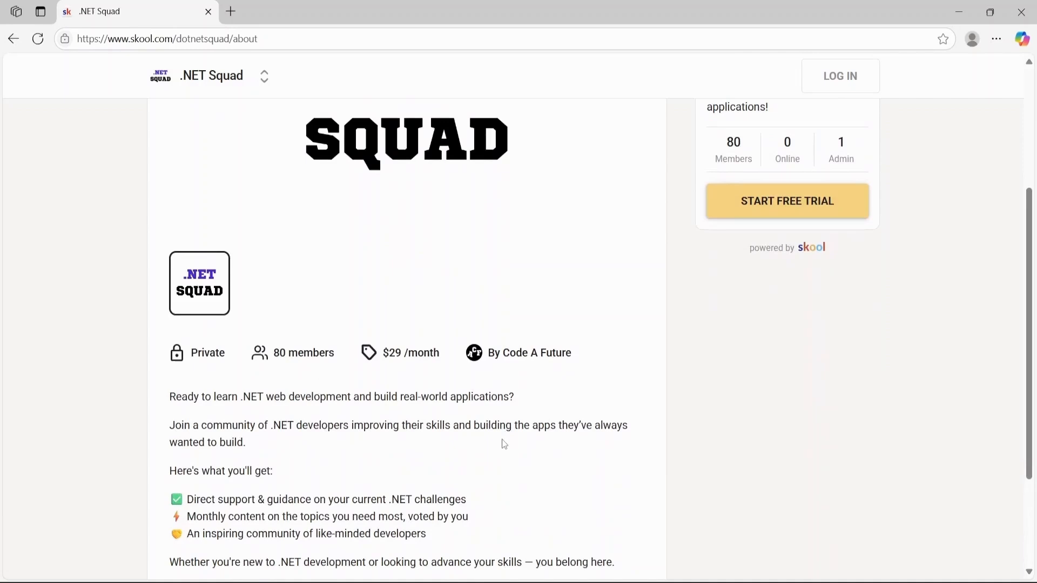
pyautogui.scroll(-3)
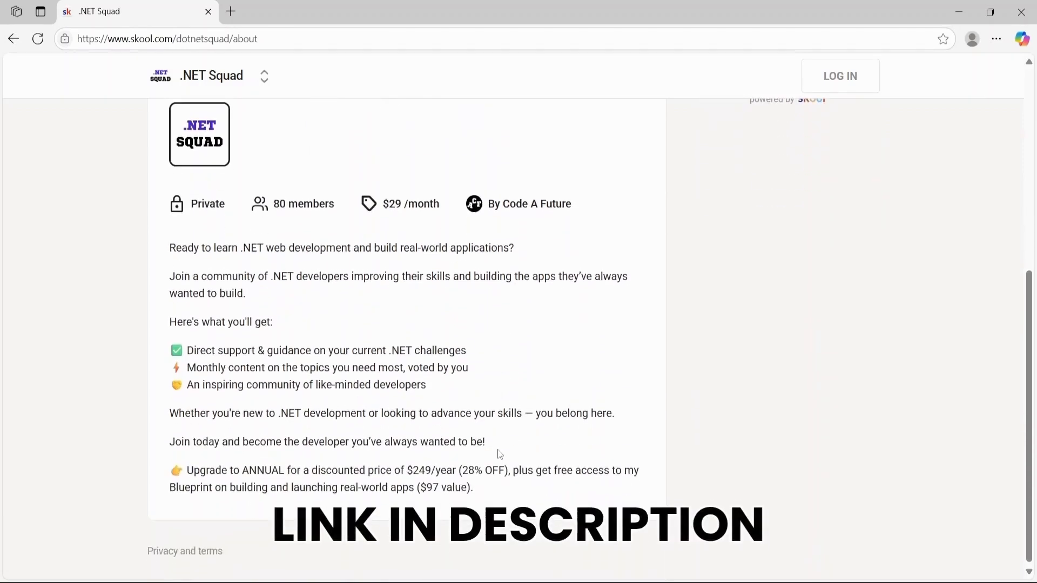
pyautogui.scroll(3)
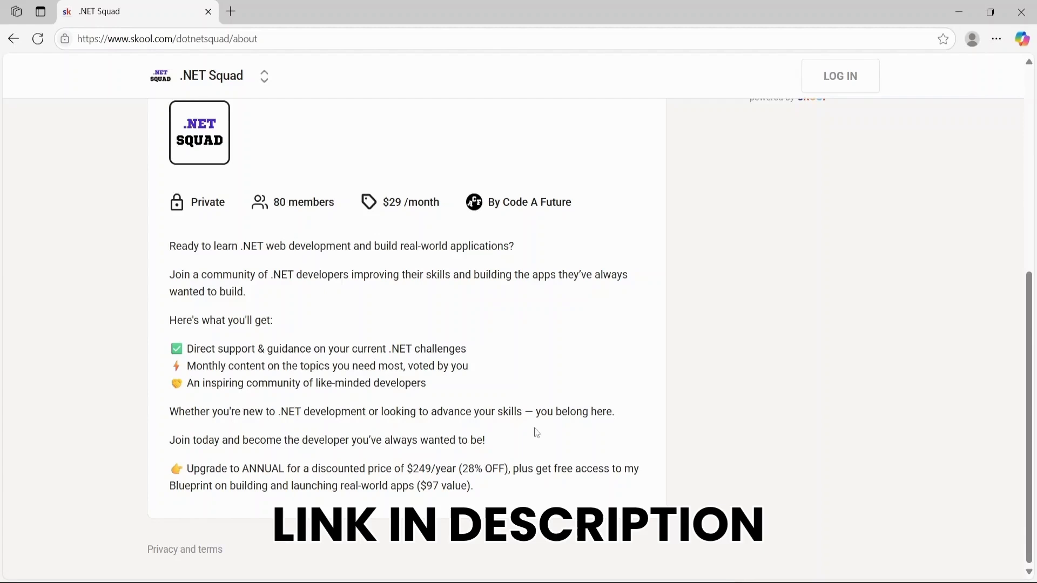
pyautogui.moveTo(777, 475)
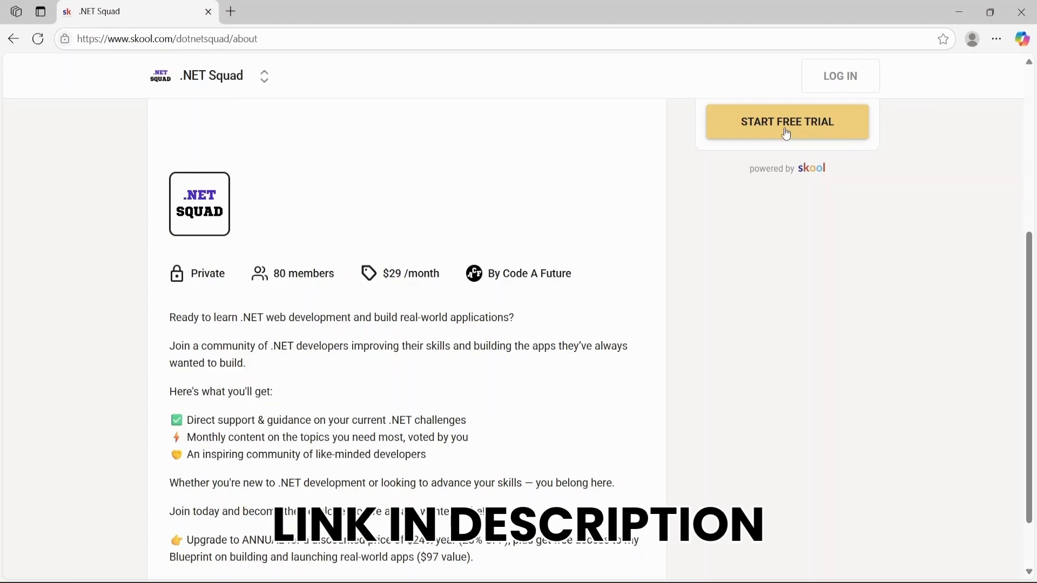
pyautogui.moveTo(774, 143)
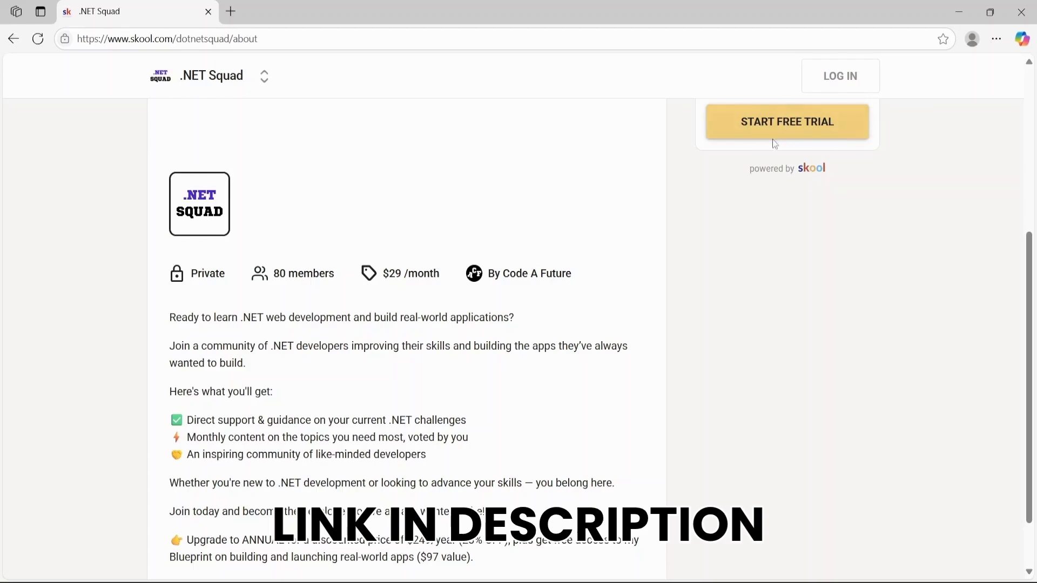
pyautogui.moveTo(781, 126)
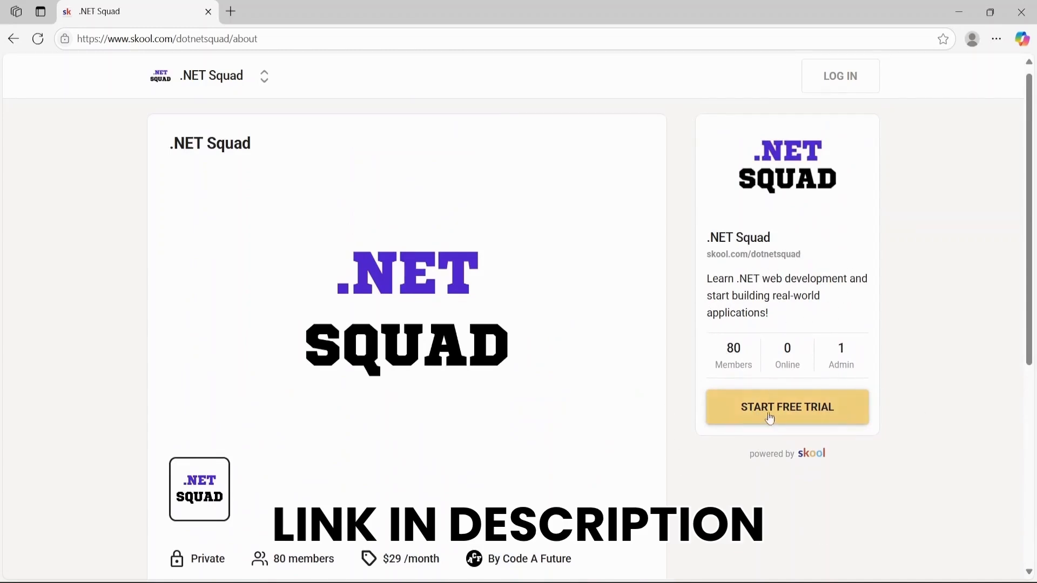
pyautogui.scroll(-3)
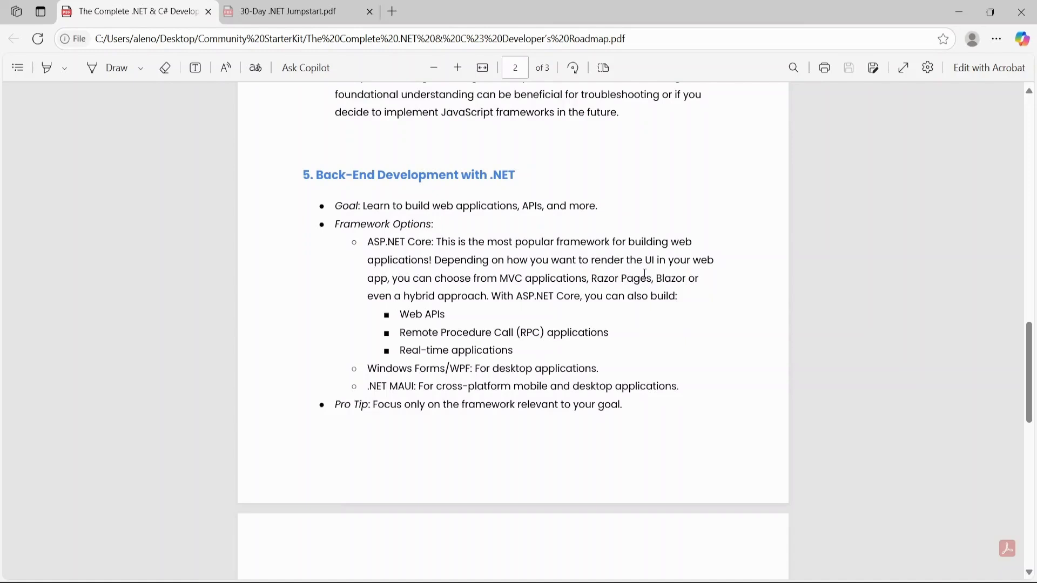
# Scroll the roadmap PDF to page 2, section 5 Back-End Development with .NET.
pyautogui.moveTo(351, 145); pyautogui.dragTo(298, 198)
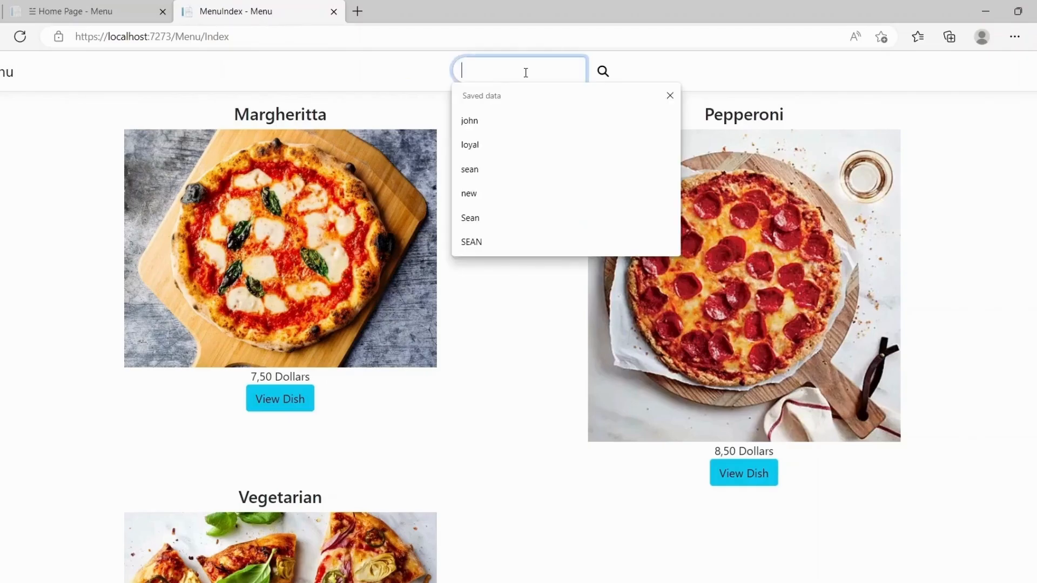
# Search the menu for 'pepp', return to the full menu, then search 'vegetar'.
pyautogui.write('pepp')
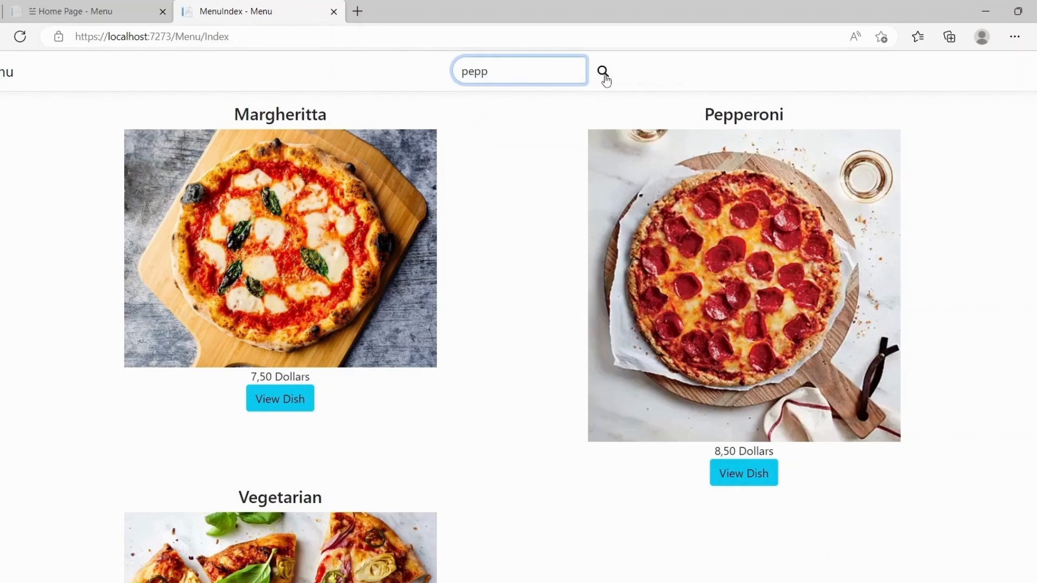
pyautogui.click(602, 71)
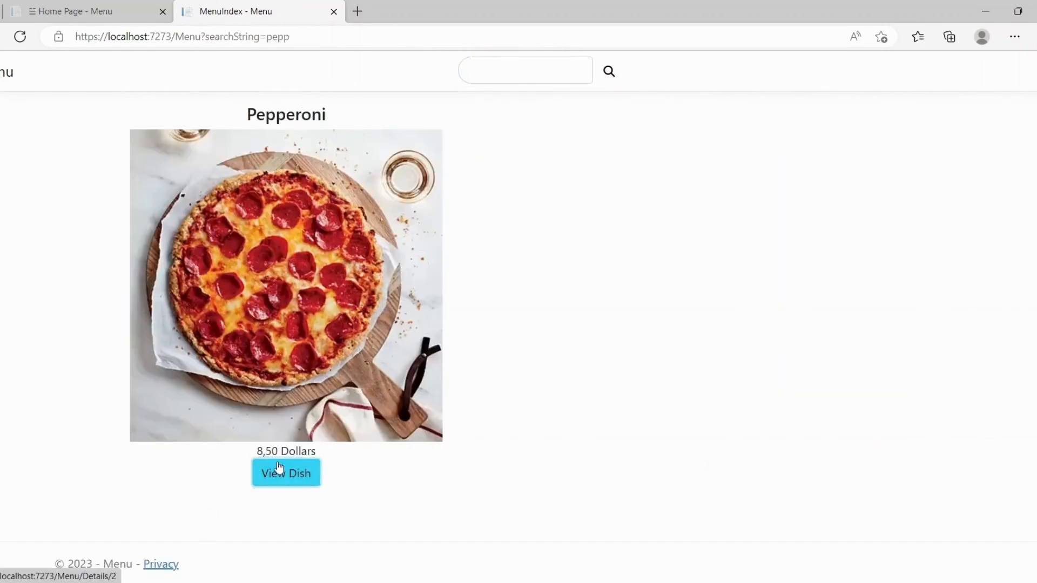
pyautogui.click(286, 473)
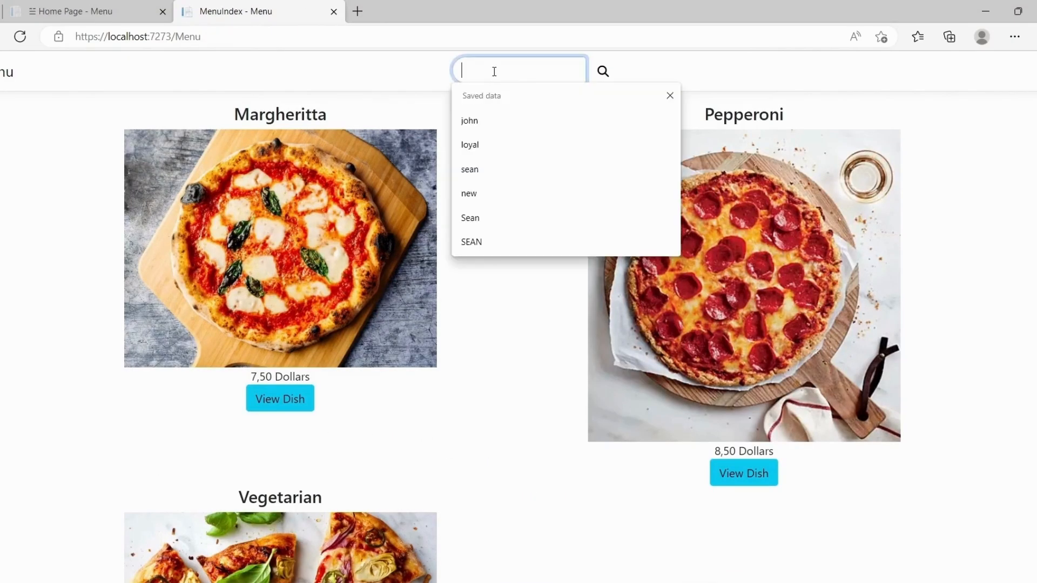
pyautogui.write('vegetar')
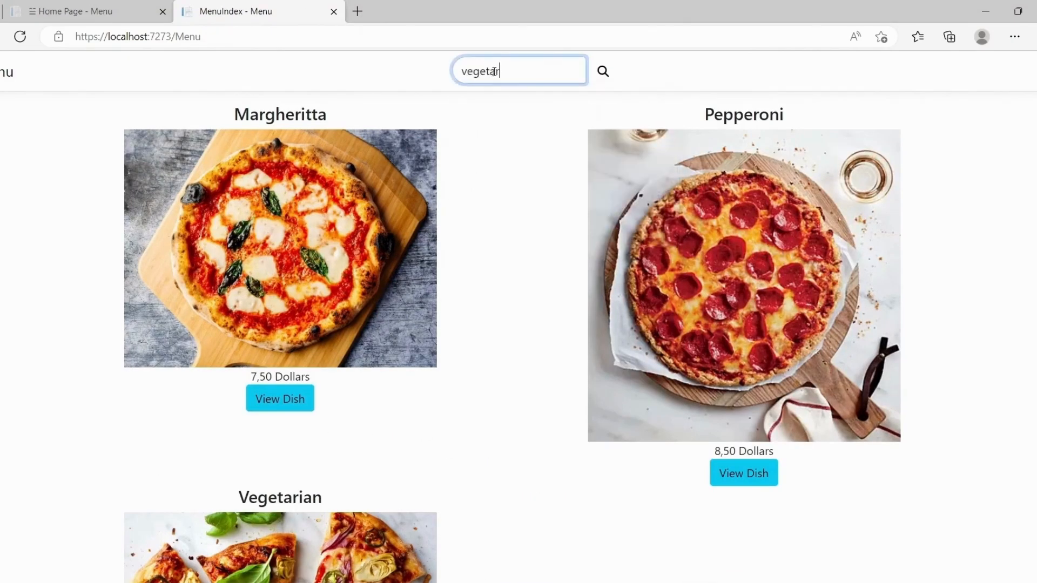
pyautogui.click(607, 71)
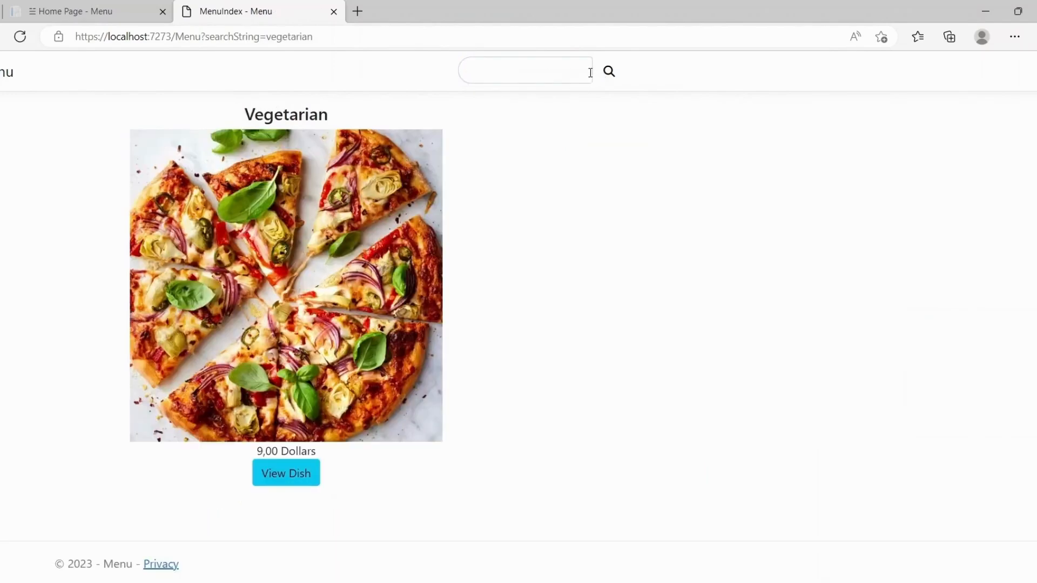
pyautogui.moveTo(315, 476)
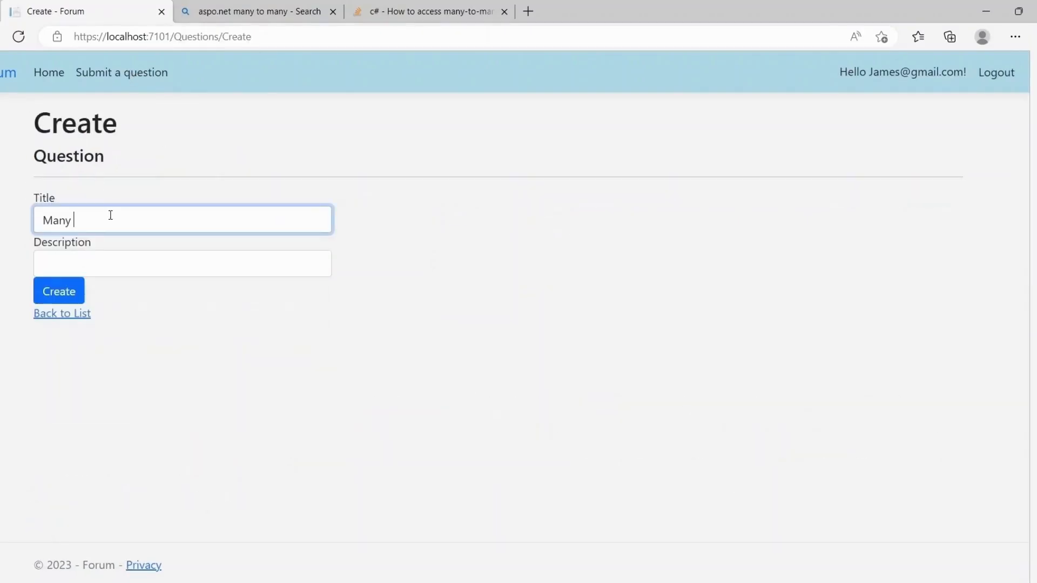
# Title the Forum question 'Many to Many', then view StripeWebApp and Stripe Checkout quickstart docs.
pyautogui.write('to Many')
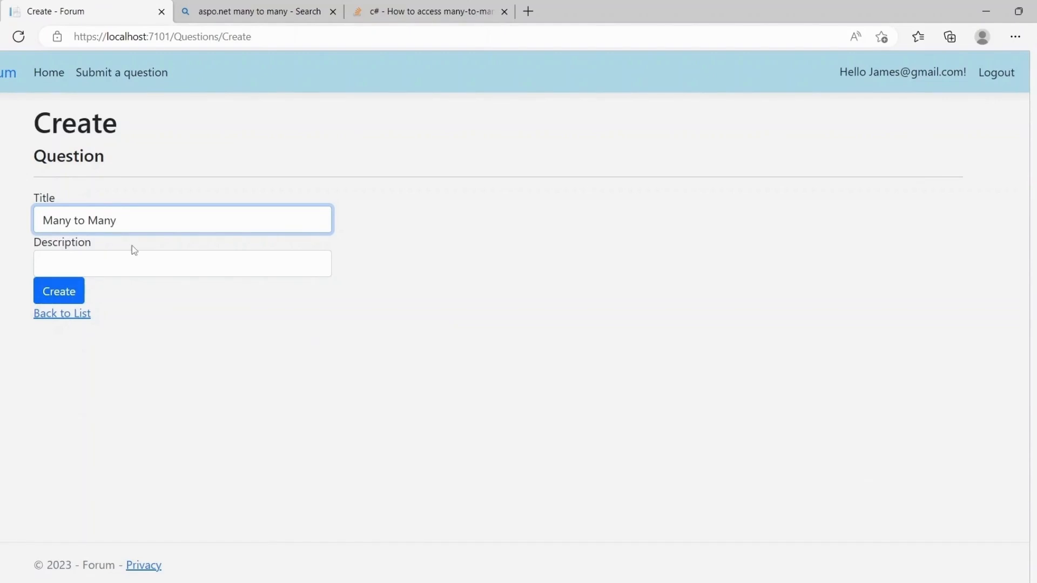
pyautogui.click(182, 263)
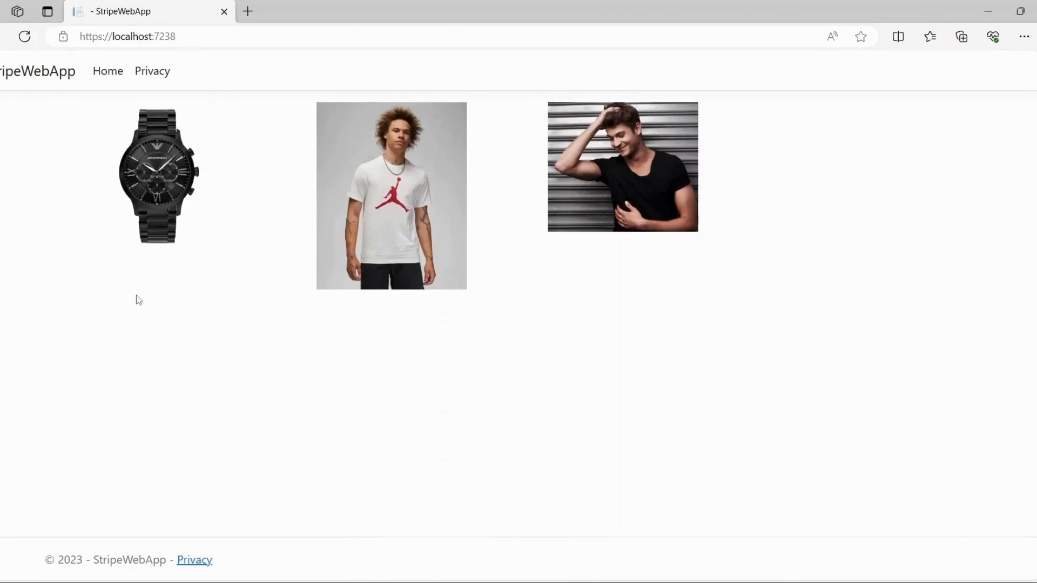
pyautogui.moveTo(157, 177)
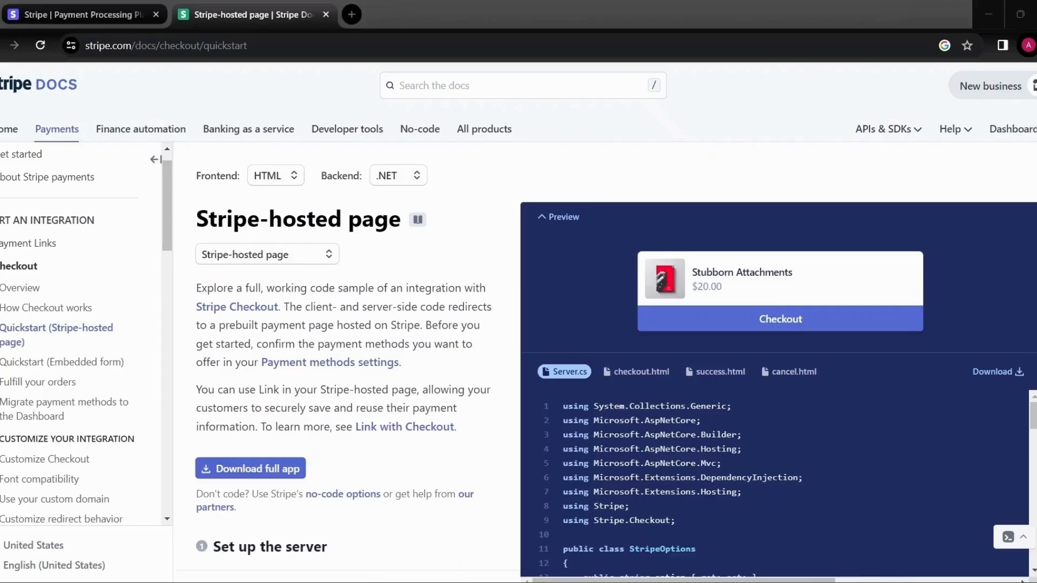
pyautogui.click(80, 14)
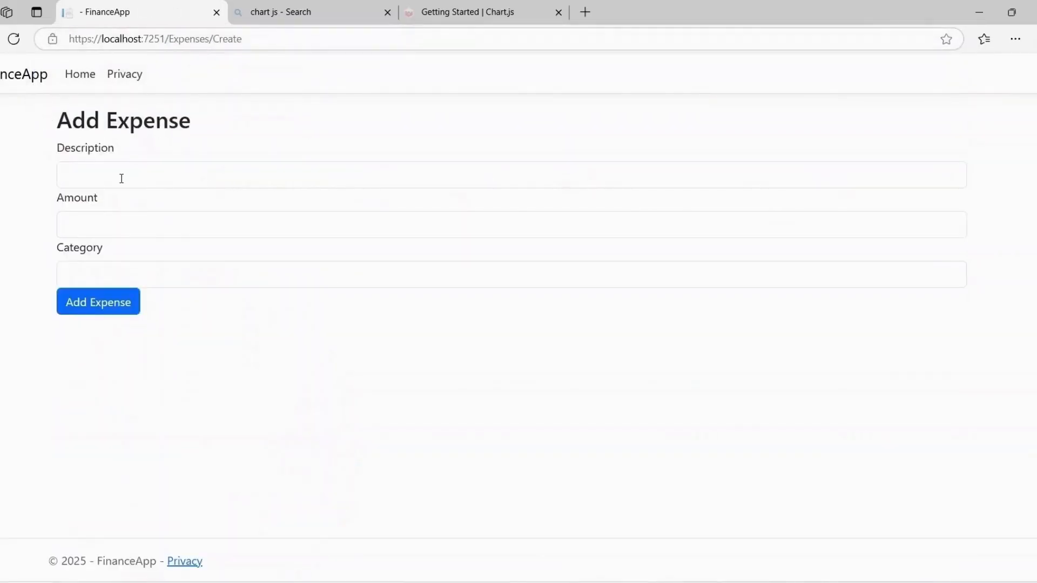
# Enter 'Personal Development' as the expense category and move into the Description field.
pyautogui.write('Personal Development')
pyautogui.write('Online Co')
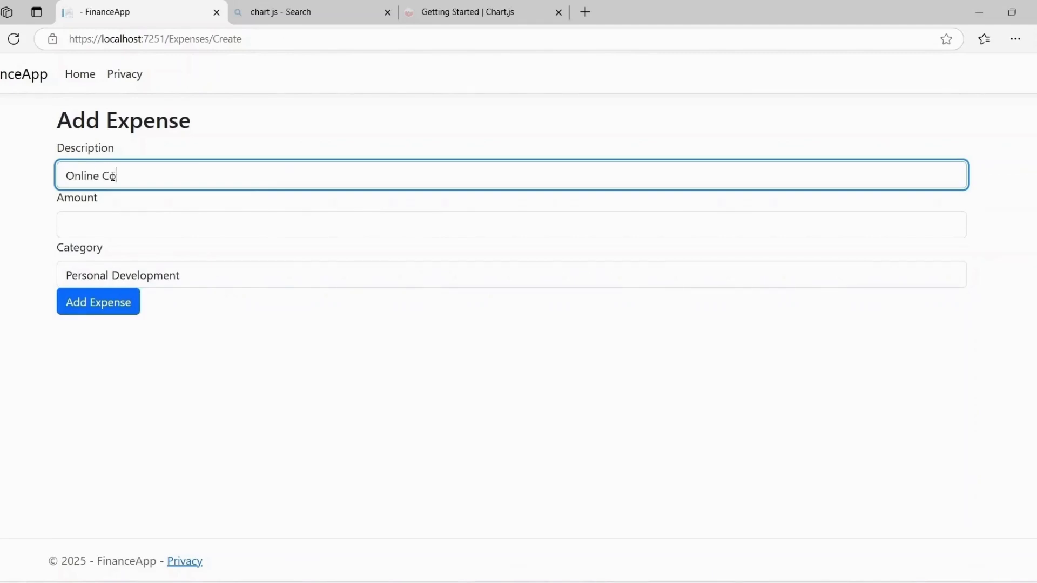
pyautogui.click(98, 302)
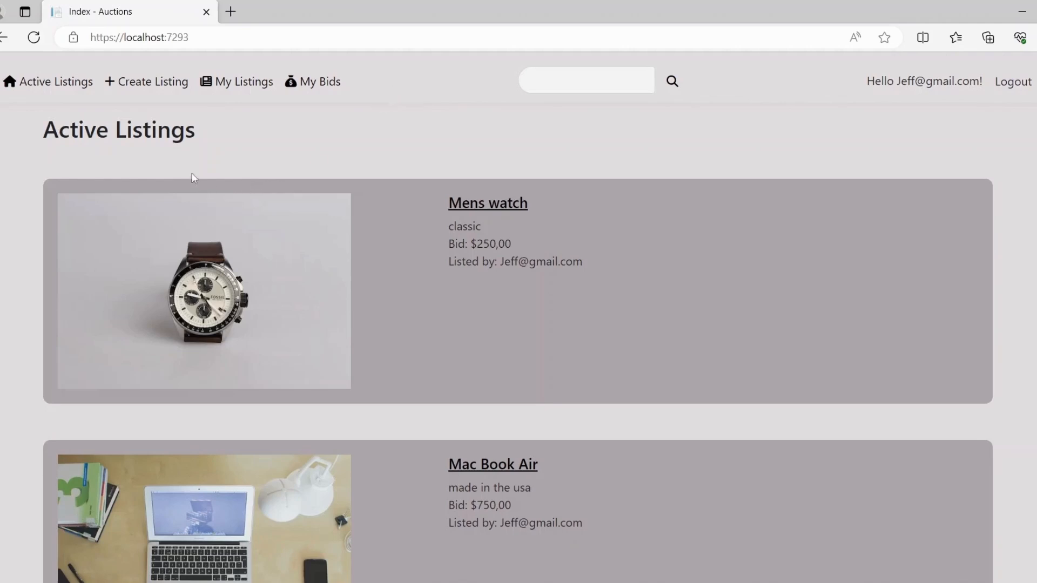
# Browse the Create Listing, Active Listings, My Listings and My Bids pages.
pyautogui.click(147, 82)
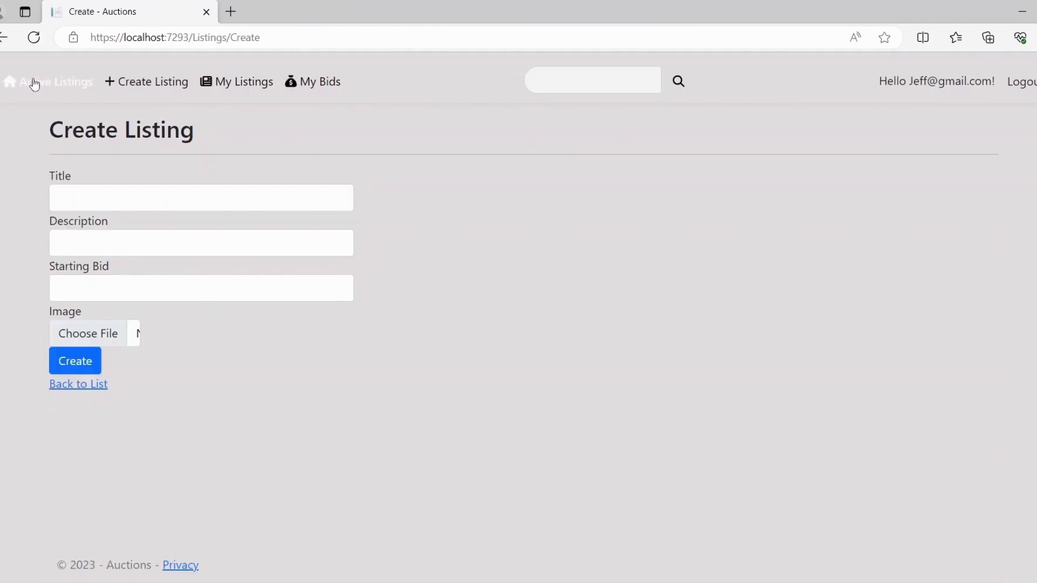
pyautogui.click(48, 82)
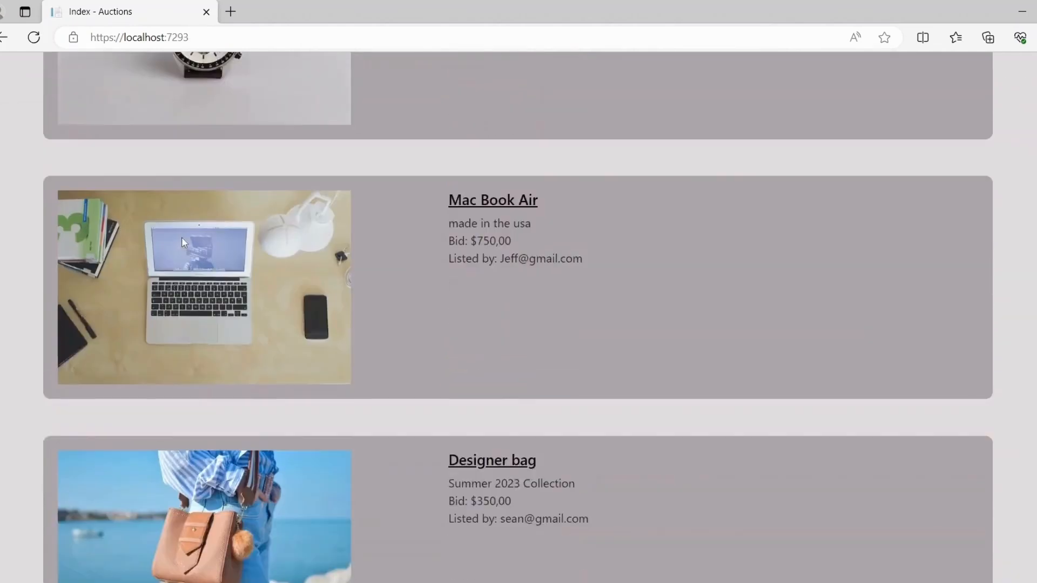
pyautogui.scroll(3)
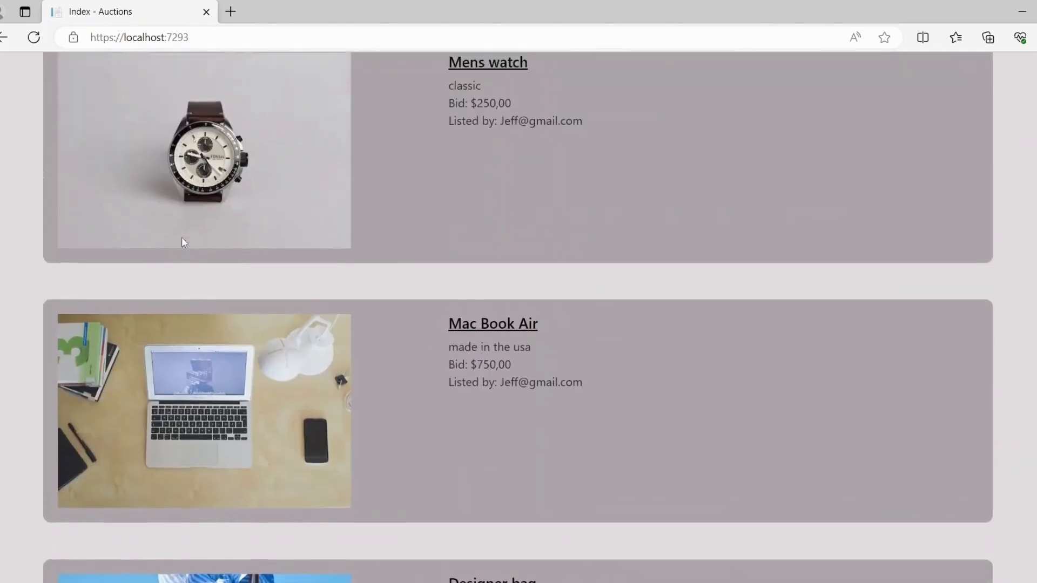
pyautogui.scroll(3)
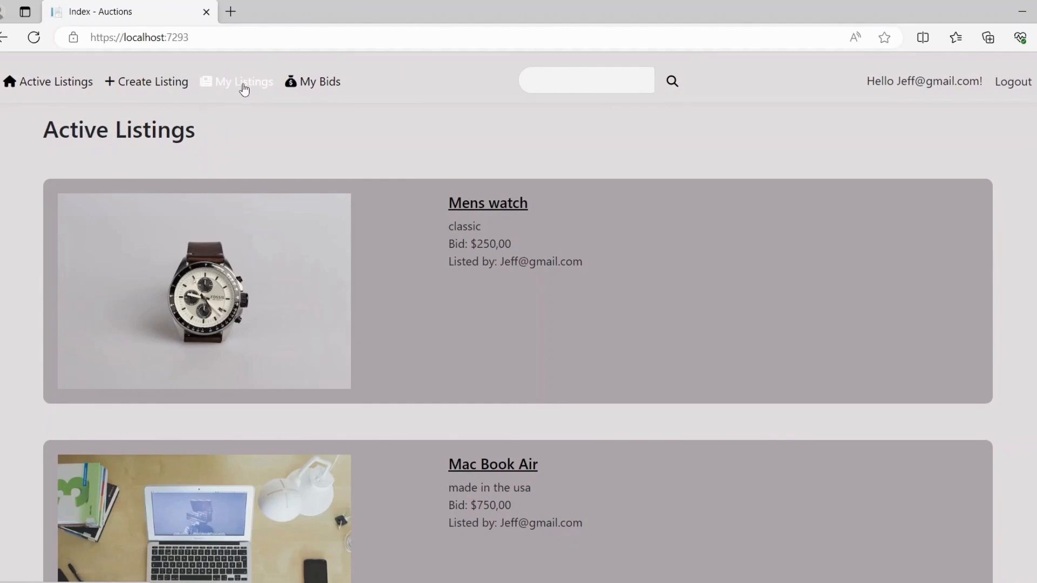
pyautogui.click(242, 81)
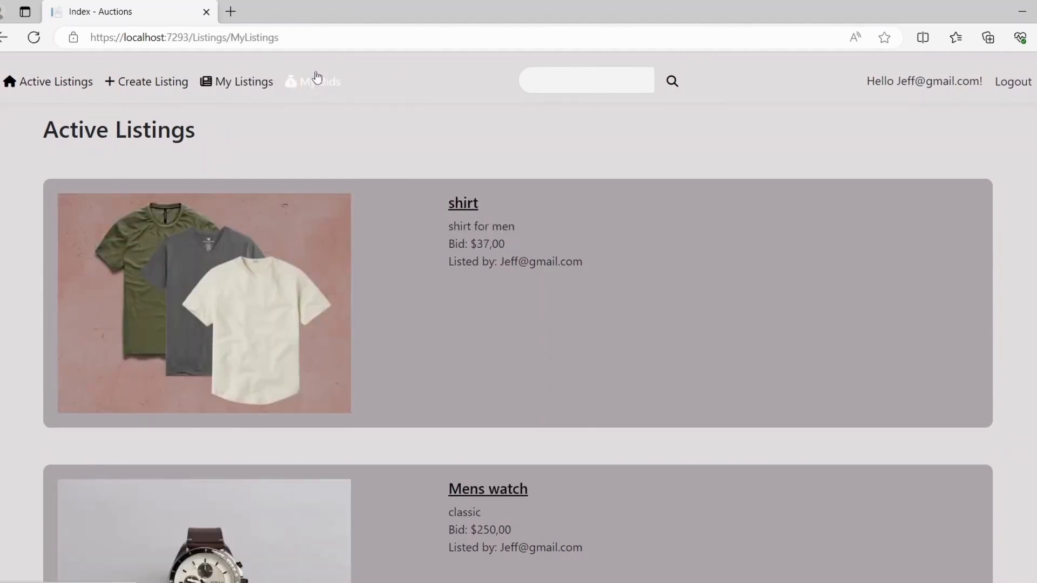
pyautogui.click(320, 81)
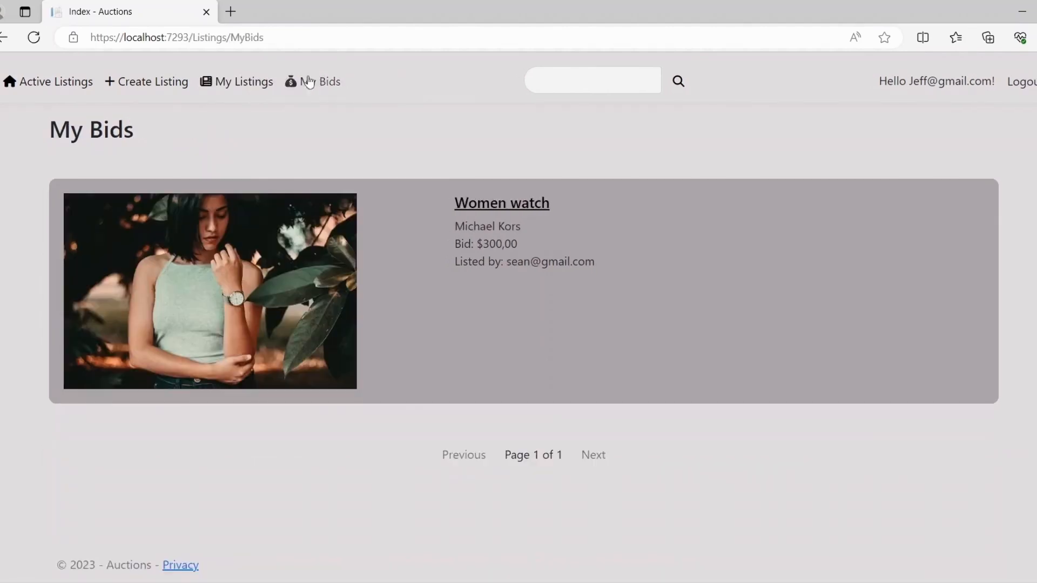
pyautogui.click(55, 82)
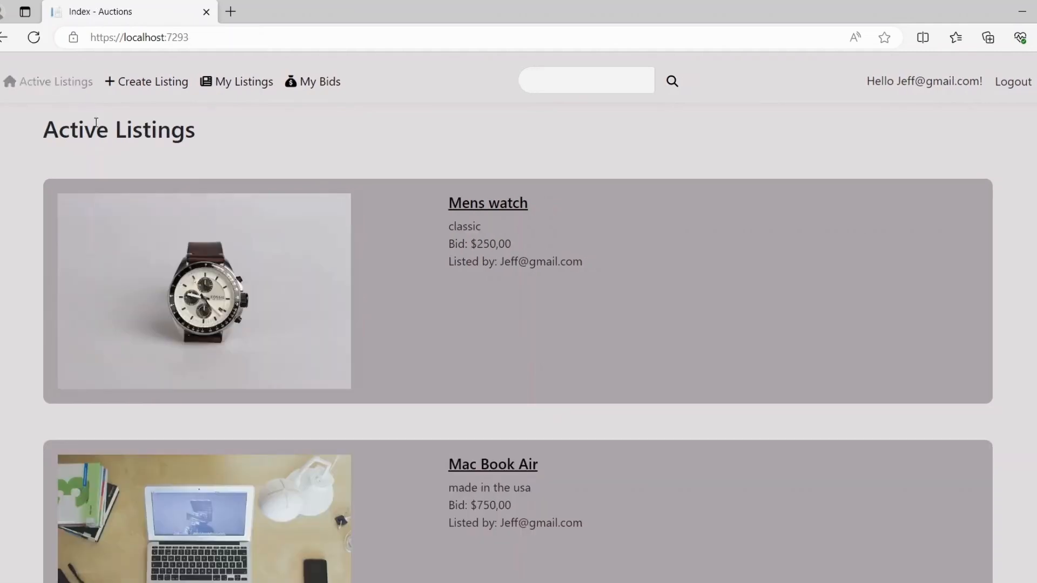
# Open the Women watch listing on page 2 and submit a short comment.
pyautogui.scroll(-3)
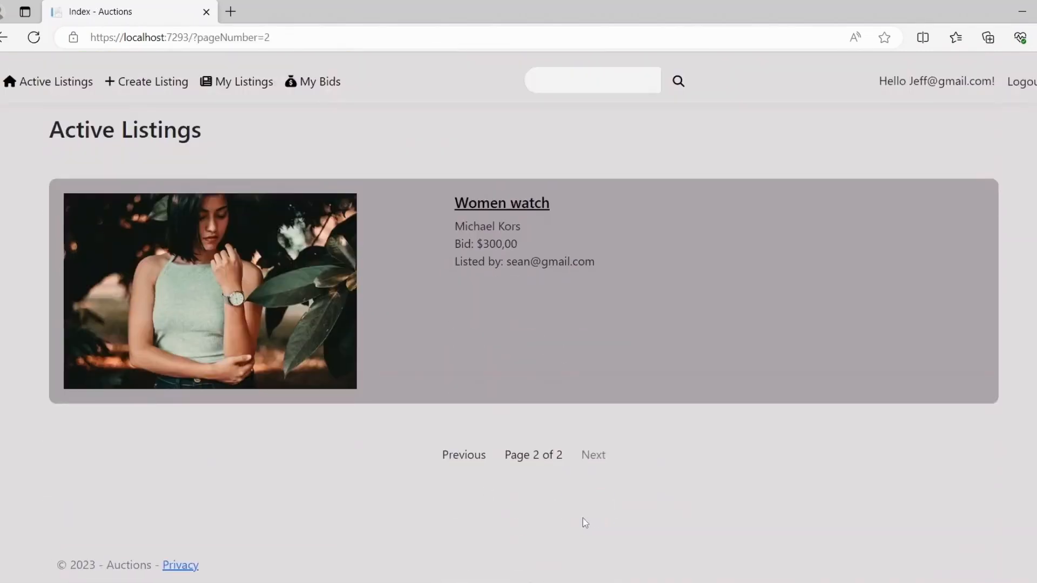
pyautogui.click(502, 203)
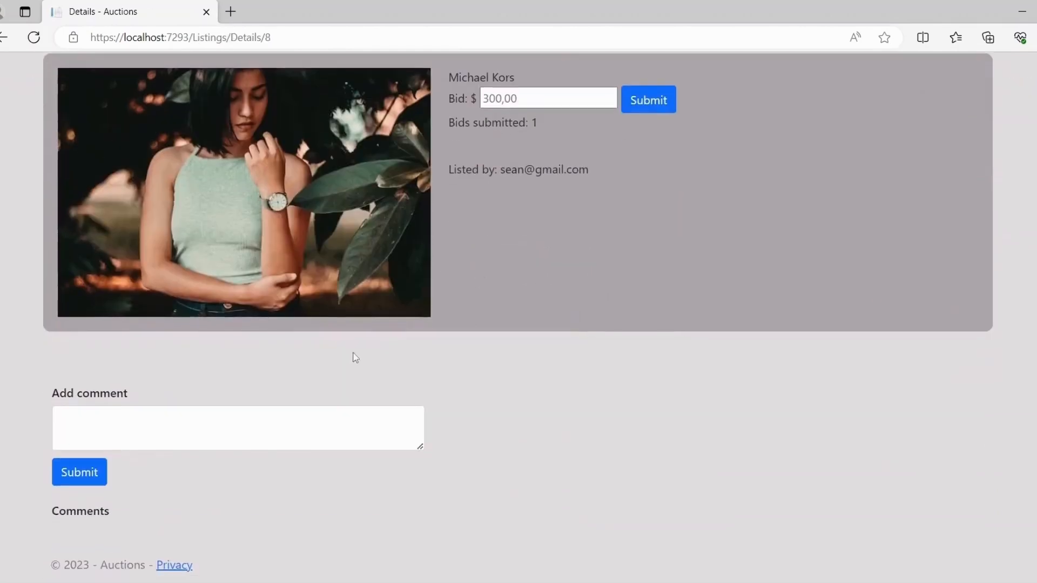
pyautogui.write('s')
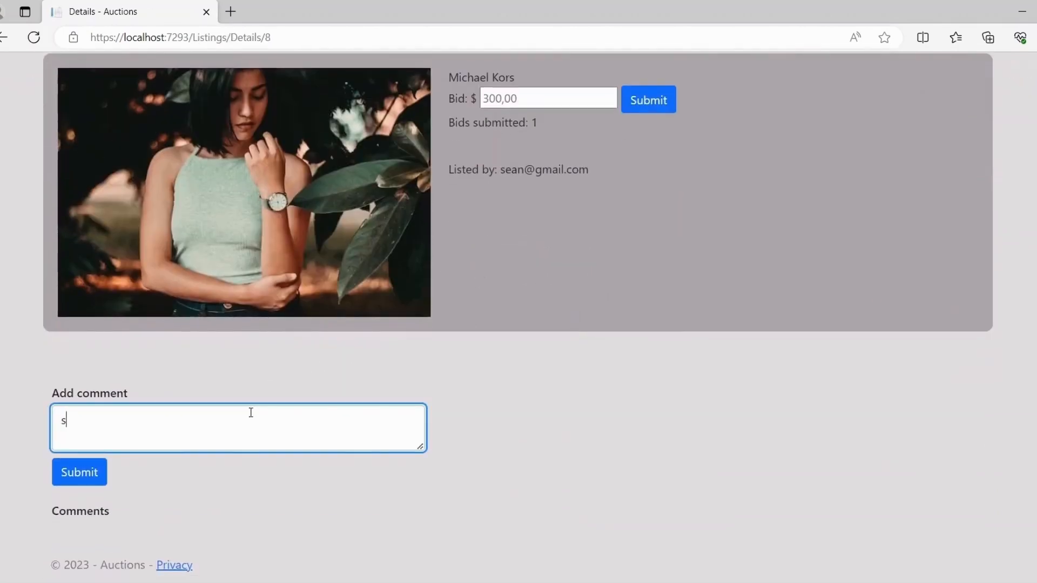
pyautogui.click(79, 472)
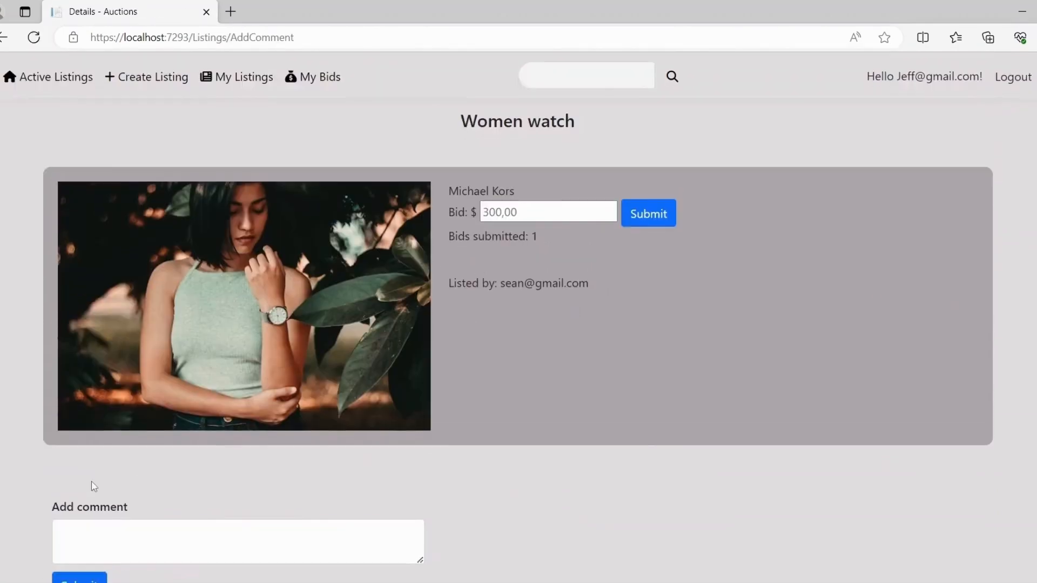